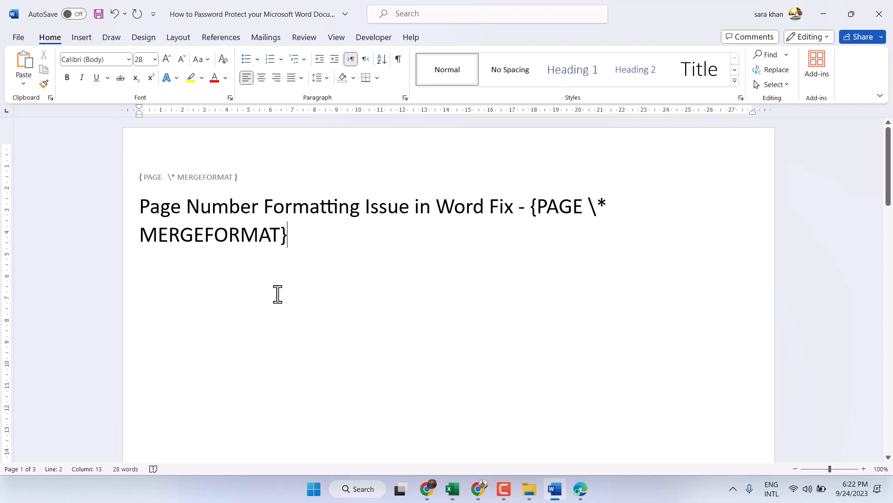
{"action": "mouse_move", "coordinate": [325, 198]}
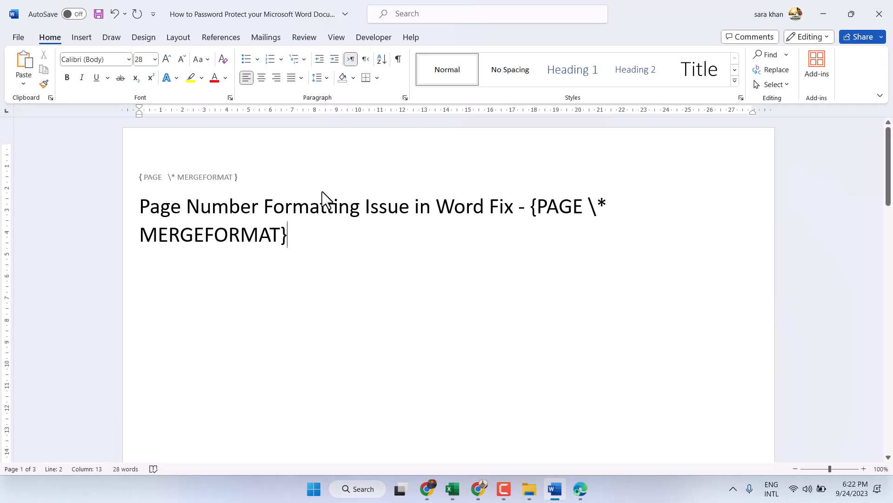
{"action": "mouse_move", "coordinate": [278, 150]}
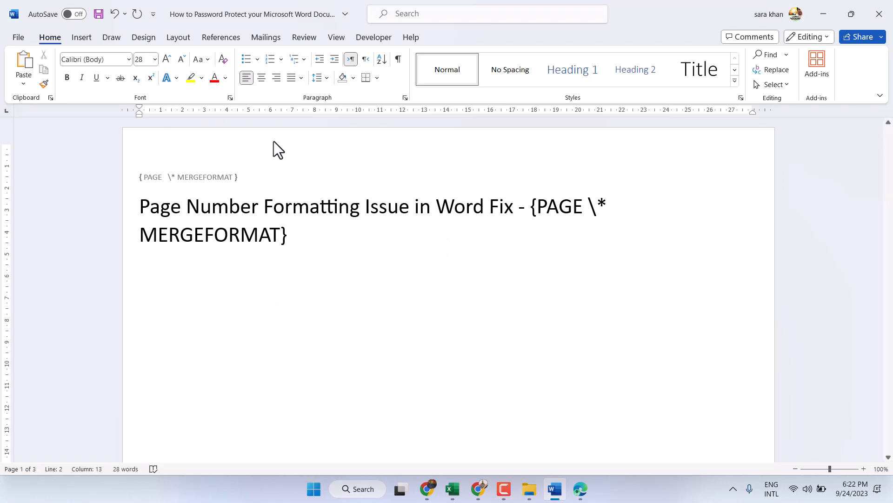
Step: Delete the PAGE MERGEFORMAT field code from the header, leaving only the title, and return to the body
{"action": "left_click", "coordinate": [180, 178]}
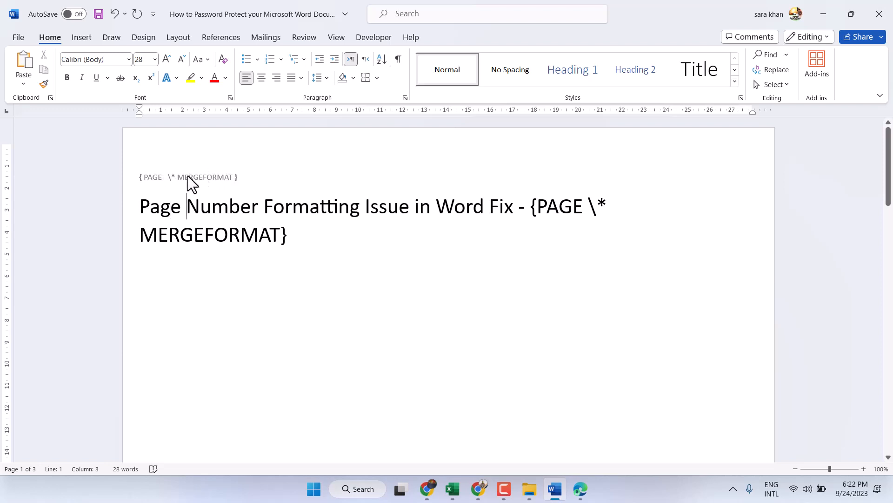
{"action": "double_click", "coordinate": [188, 177]}
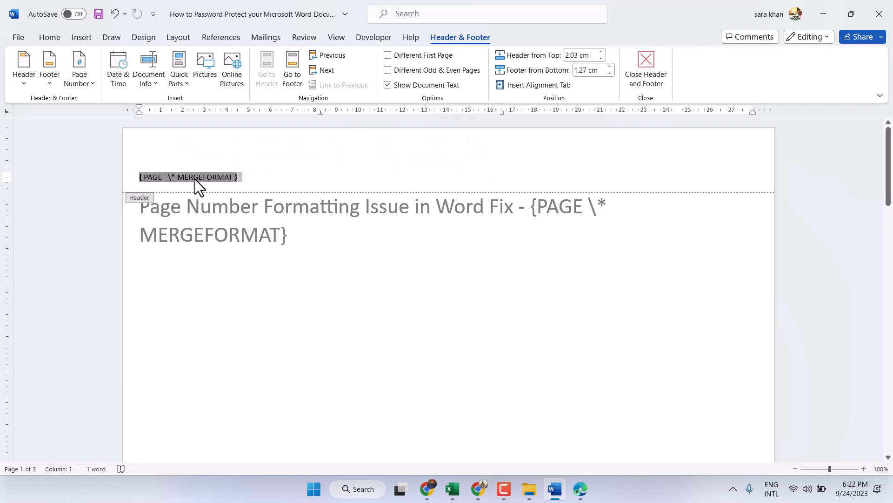
{"action": "left_click", "coordinate": [188, 177]}
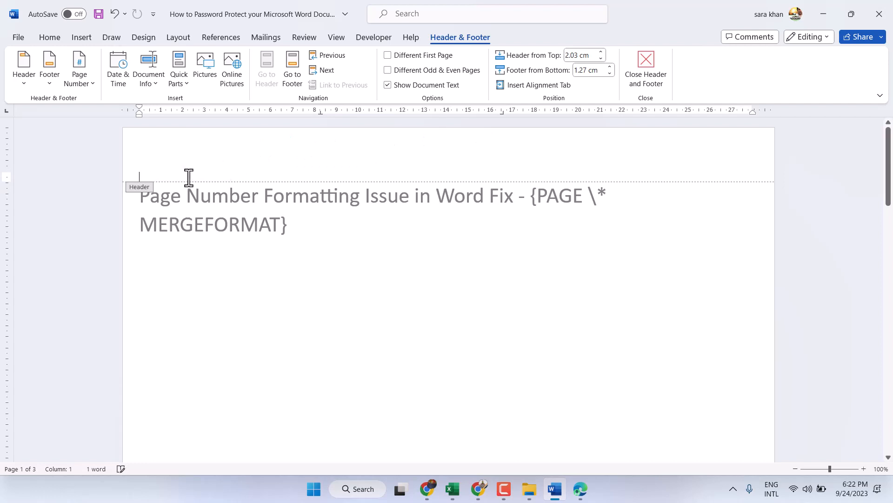
{"action": "left_click", "coordinate": [644, 68]}
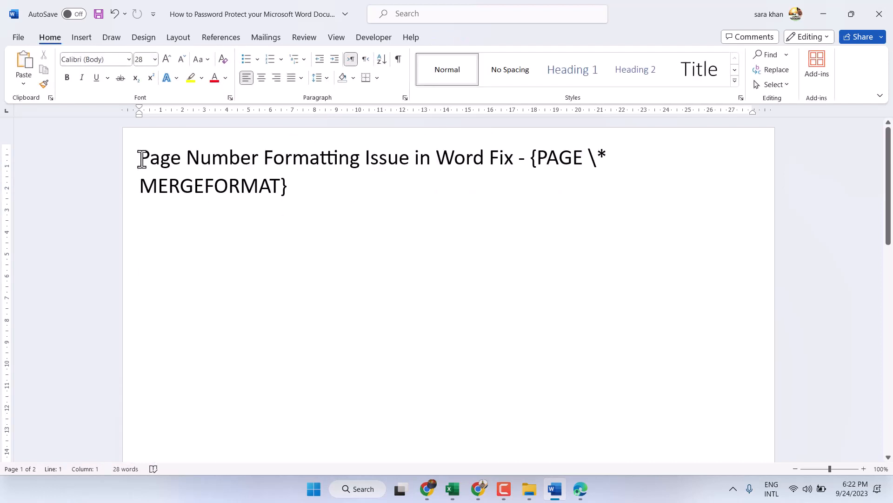
Step: Insert a plain page number at Top of Page; the header again shows the PAGE field code
{"action": "left_click", "coordinate": [81, 37]}
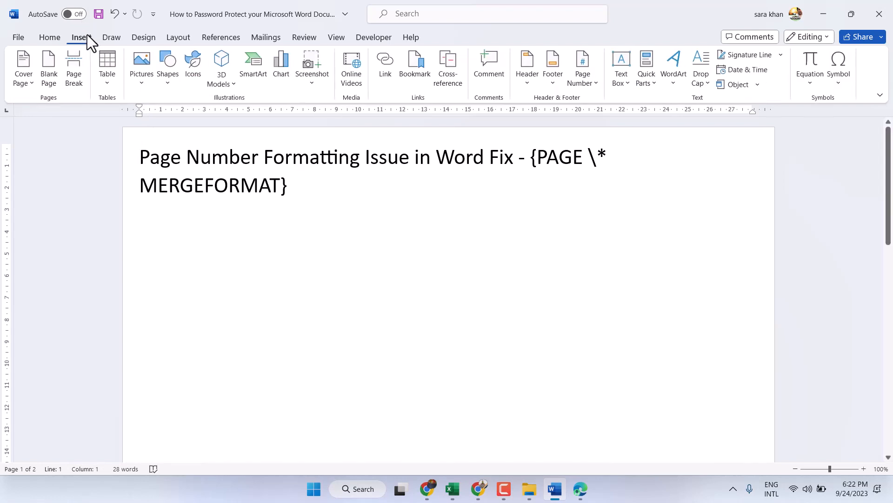
{"action": "left_click", "coordinate": [582, 67]}
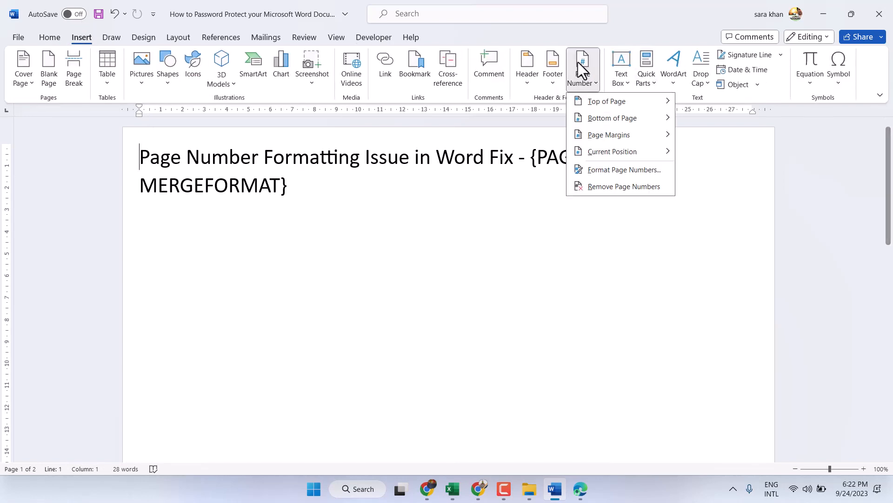
{"action": "mouse_move", "coordinate": [606, 101]}
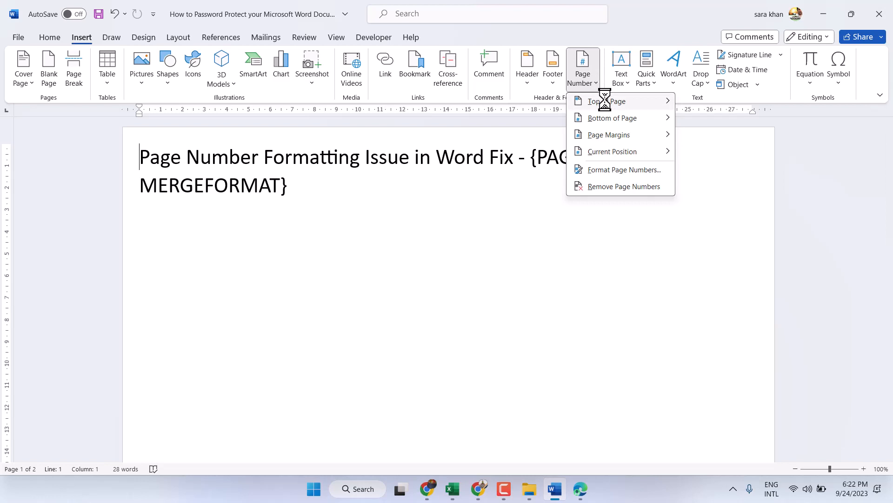
{"action": "left_click", "coordinate": [605, 101]}
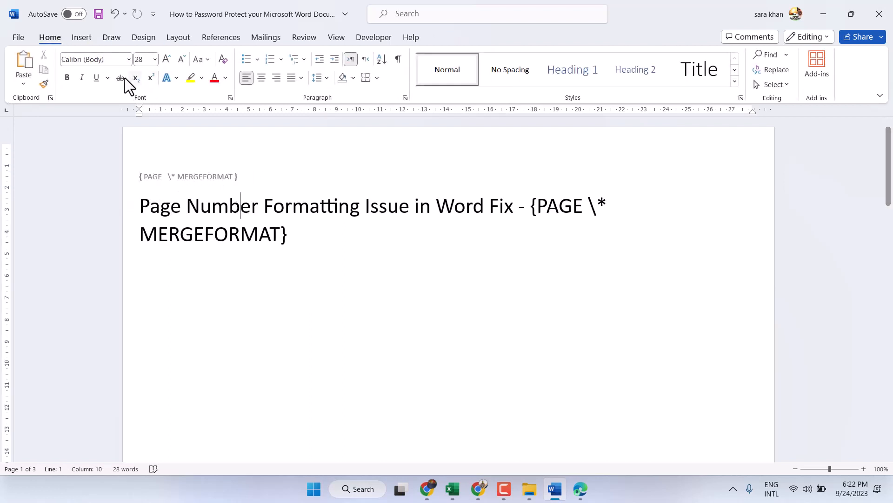
Step: Bring up the Word Options window from the File backstage view
{"action": "left_click", "coordinate": [18, 37]}
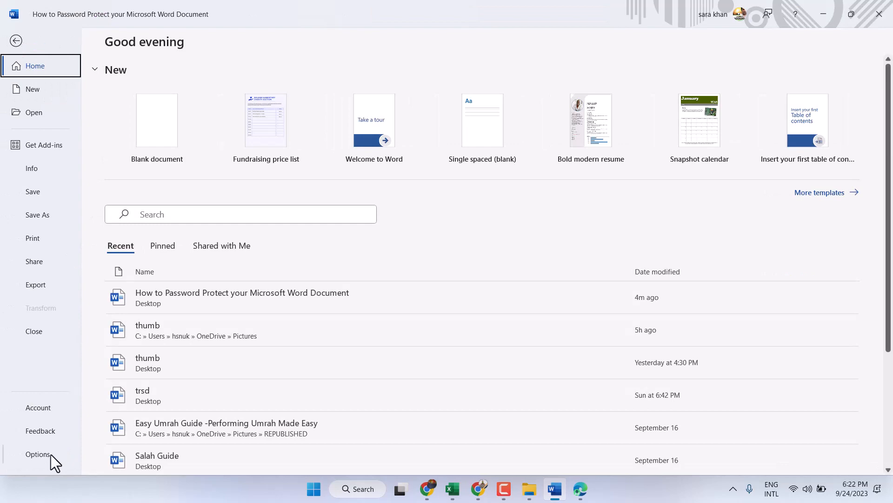
{"action": "left_click", "coordinate": [38, 454]}
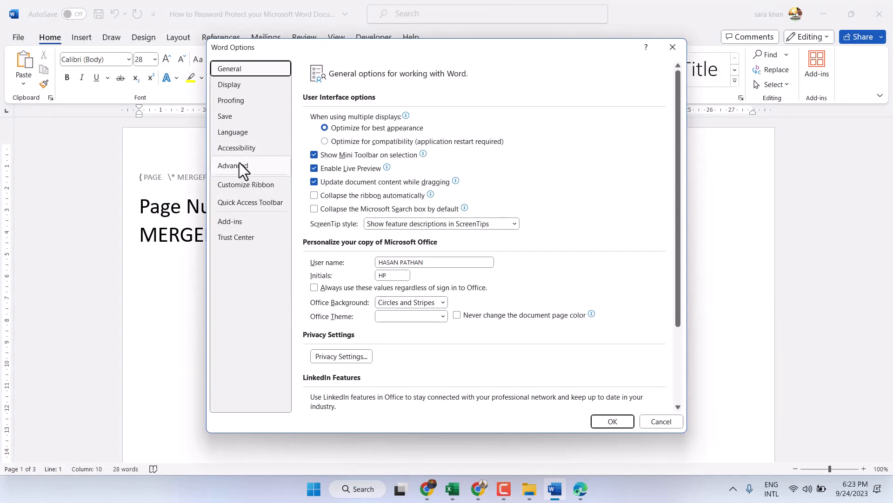
Step: Under Advanced > Show document content, uncheck 'Show field codes instead of their values'
{"action": "left_click", "coordinate": [232, 166]}
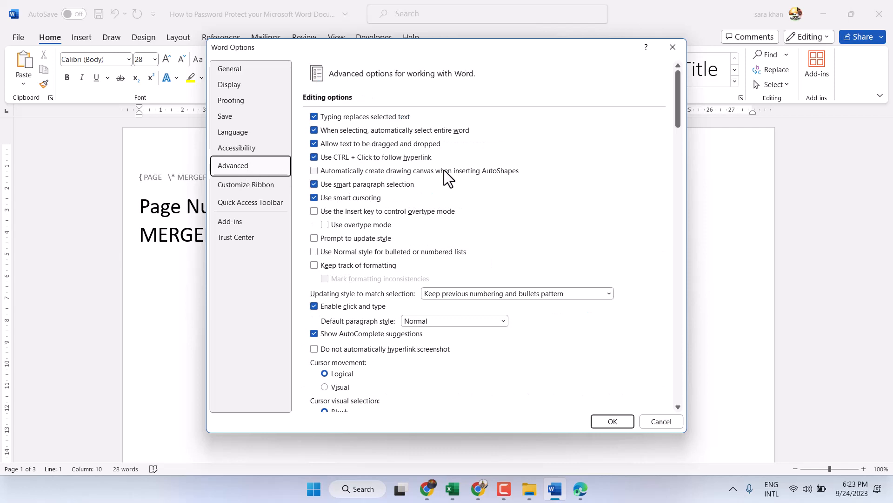
{"action": "scroll", "scroll_direction": "down", "scroll_amount": 3}
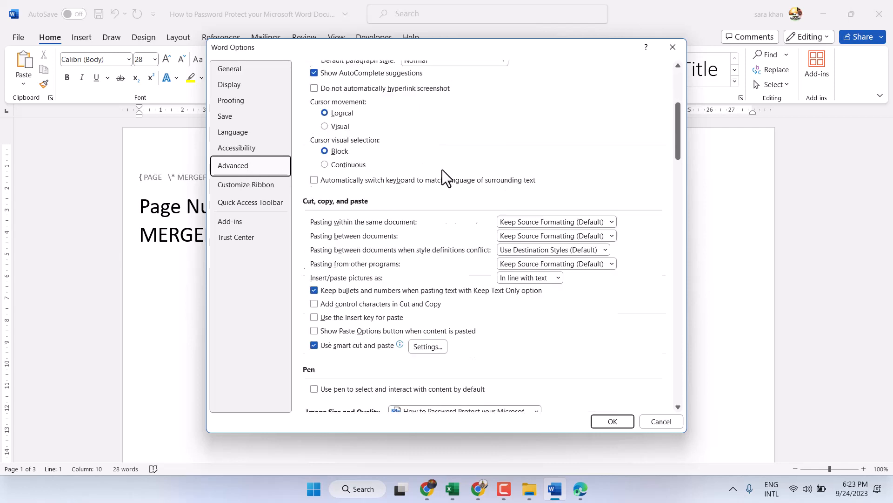
{"action": "scroll", "scroll_direction": "down", "scroll_amount": 3}
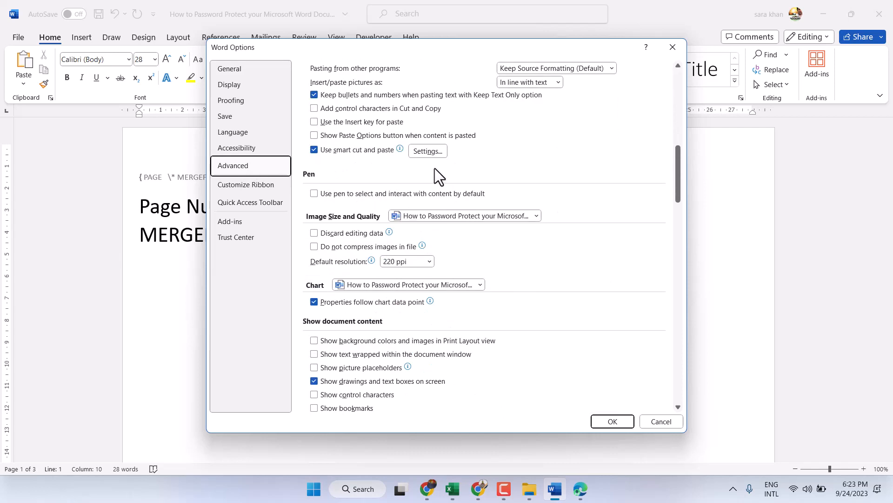
{"action": "scroll", "scroll_direction": "down", "scroll_amount": 3}
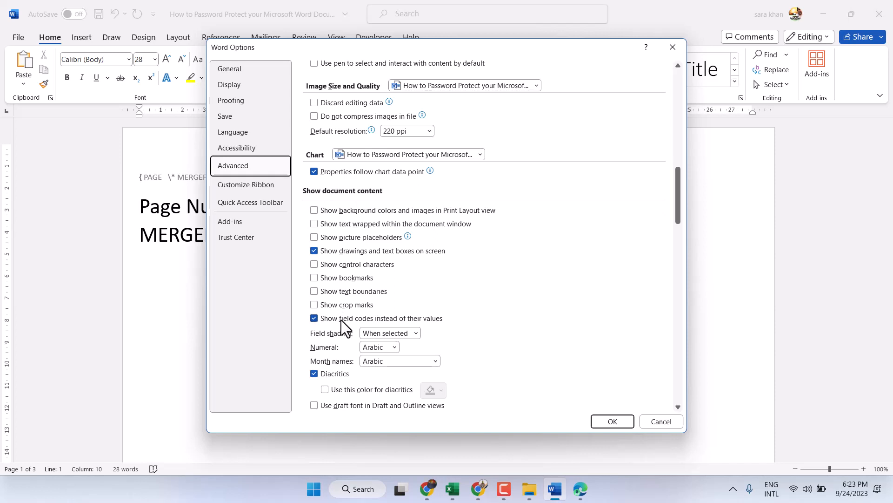
{"action": "mouse_move", "coordinate": [345, 328]}
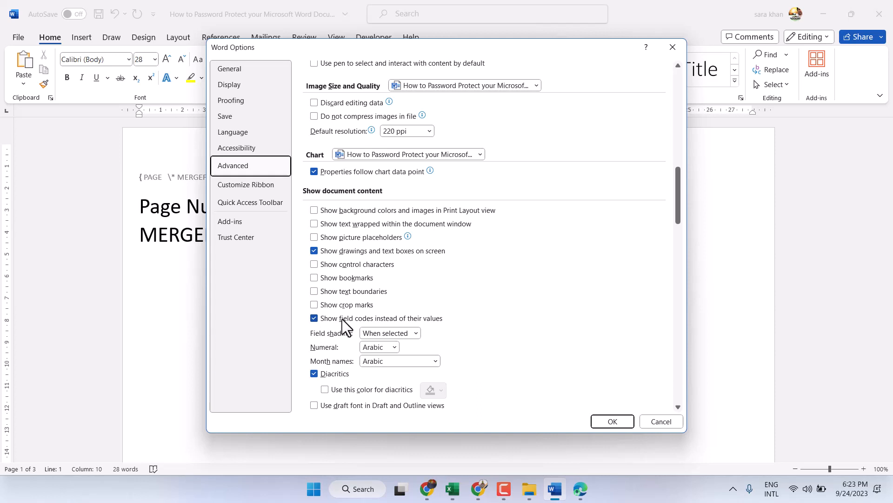
{"action": "left_click", "coordinate": [314, 318]}
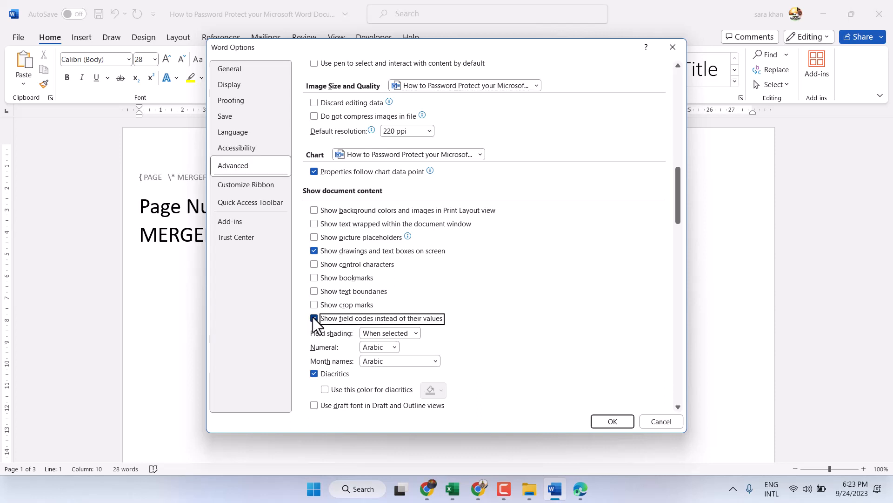
{"action": "left_click", "coordinate": [315, 318]}
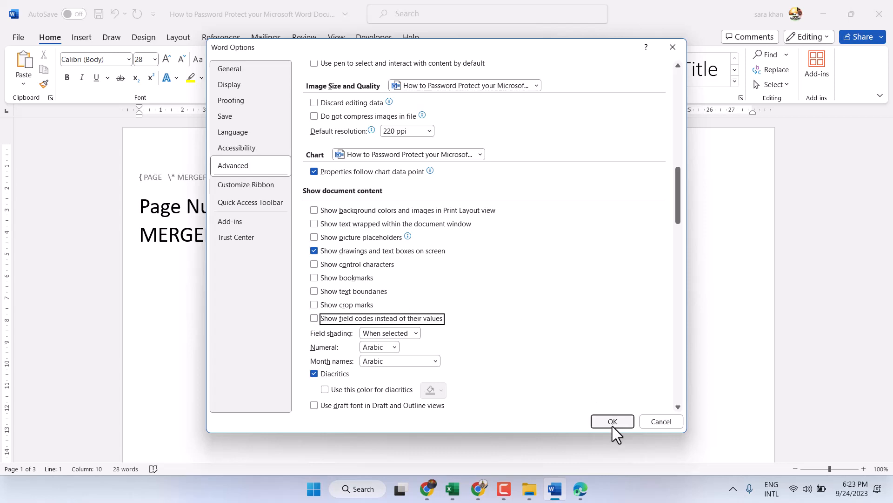
Step: Confirm Word Options so the header shows page number 1, then select it in the header
{"action": "left_click", "coordinate": [612, 421]}
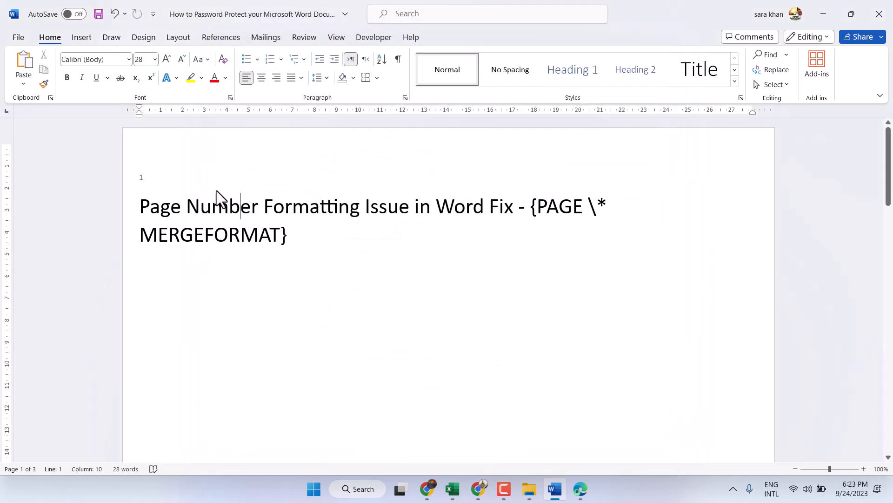
{"action": "double_click", "coordinate": [171, 174]}
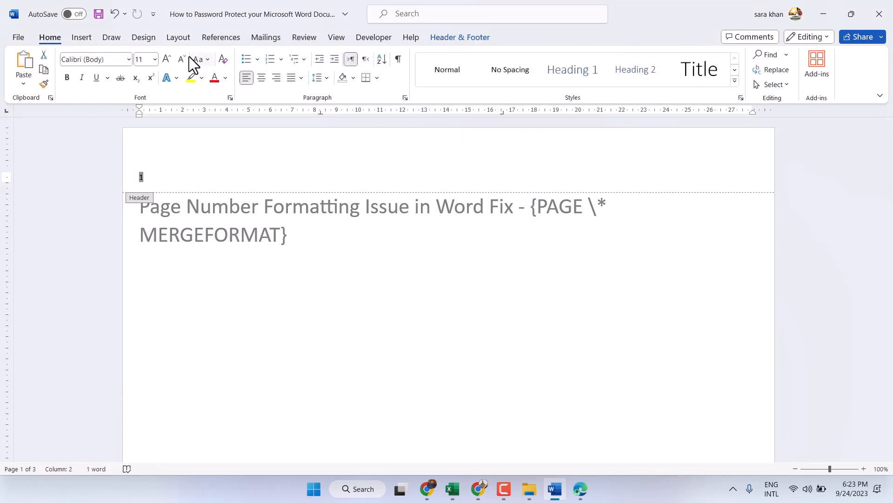
Step: Enlarge the header page number 1 to 16 point with Increase Font Size
{"action": "left_click", "coordinate": [166, 58]}
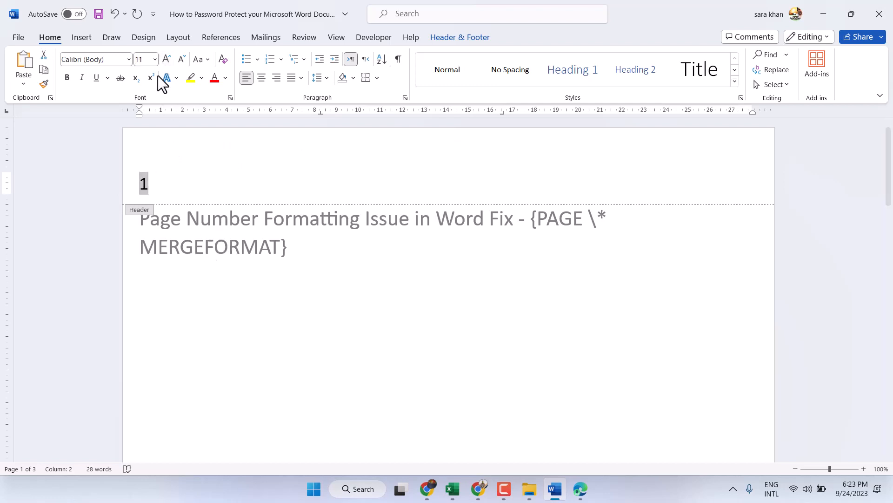
{"action": "left_click", "coordinate": [166, 58]}
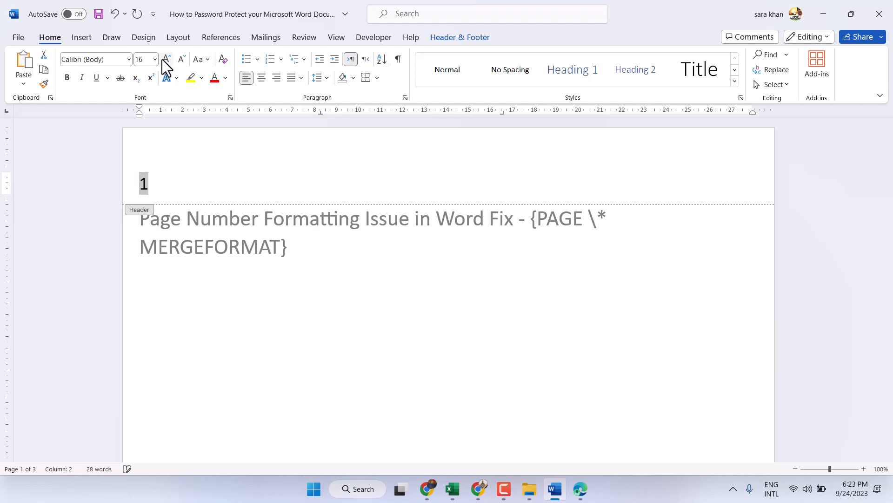